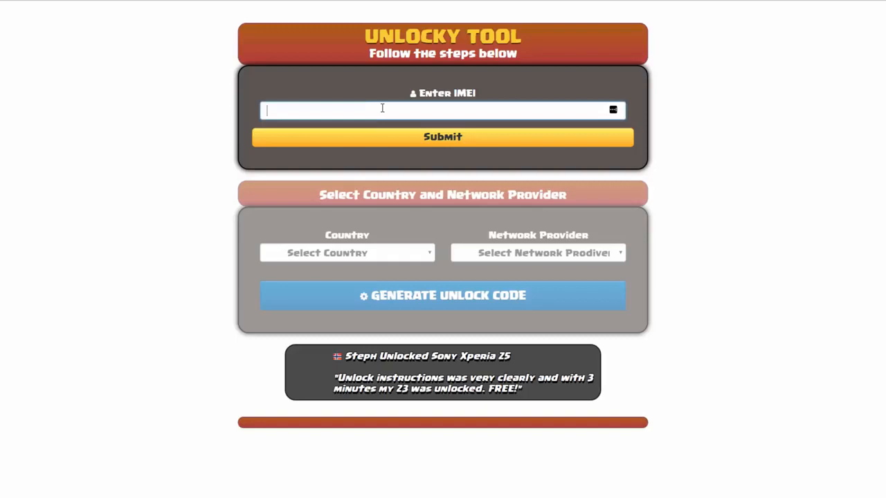
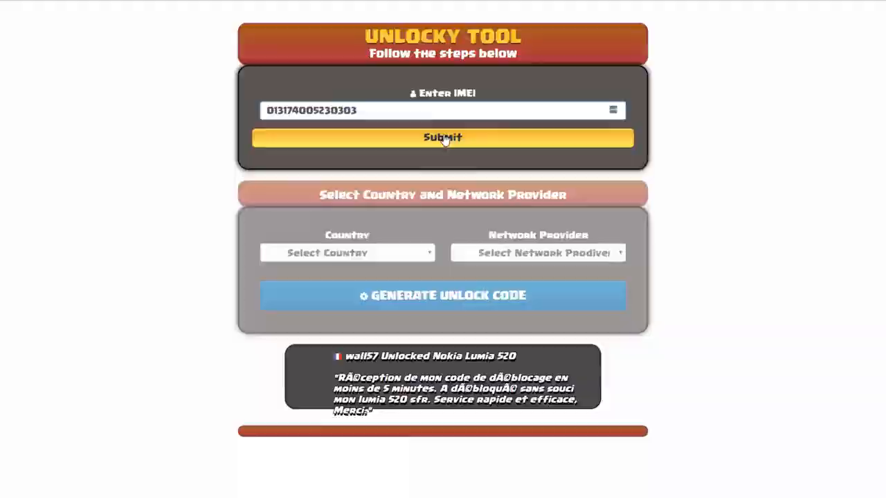
- Submit the IMEI for verification and acknowledge the successful connection message
left_click(443, 138)
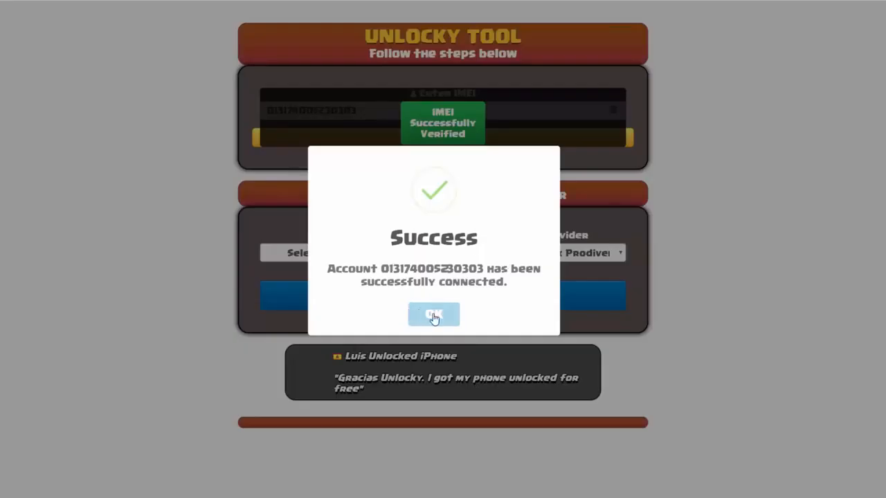
left_click(433, 316)
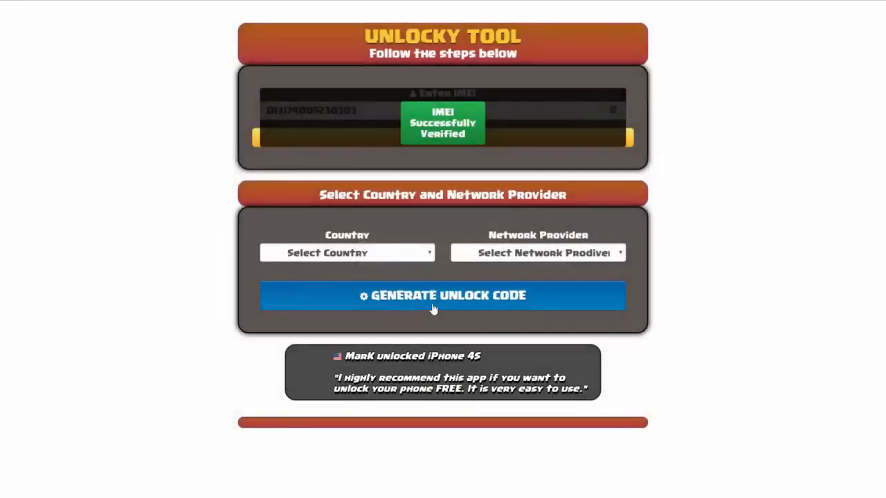
mouse_move(562, 258)
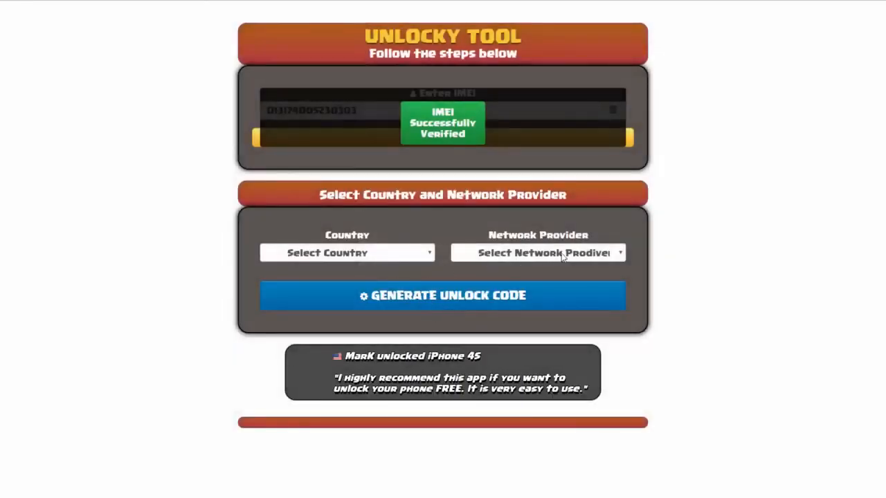
- Choose U.S.A. as the country and T-Mobile as the network provider
left_click(346, 252)
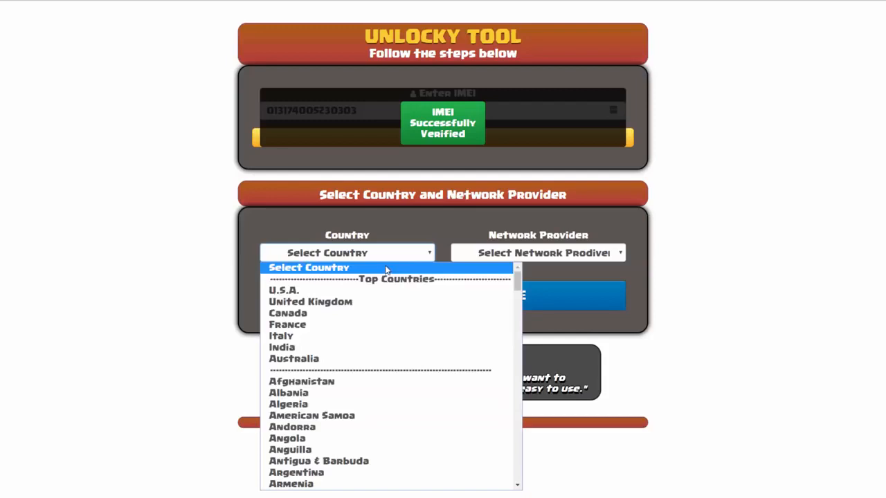
left_click(277, 290)
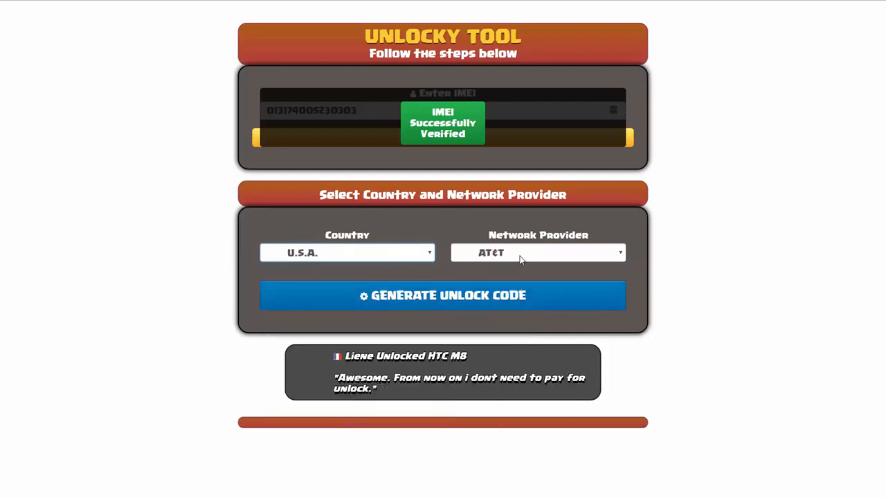
left_click(537, 251)
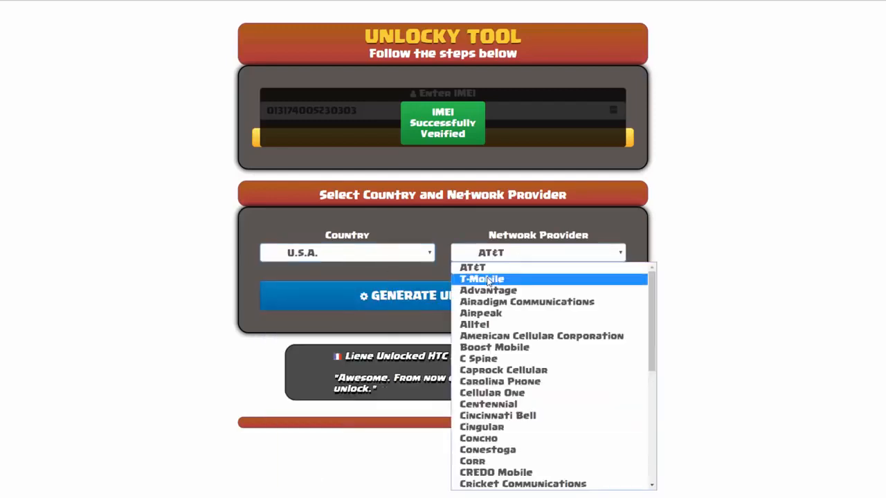
left_click(480, 278)
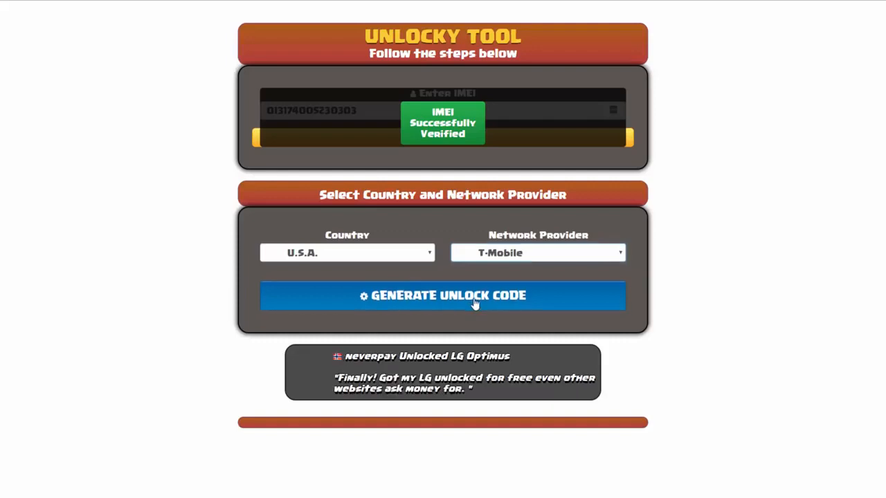
- Generate the iPhone 7 T-Mobile unlock code and download Code.pdf with code and instructions
left_click(442, 297)
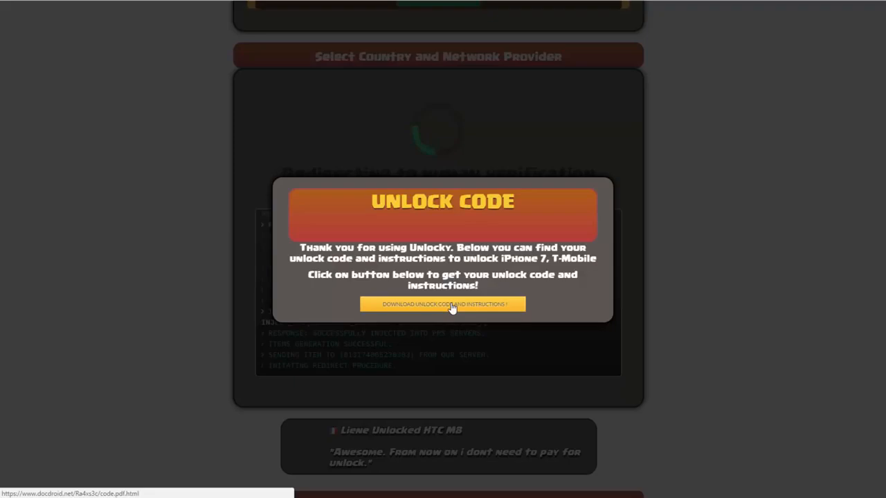
left_click(441, 305)
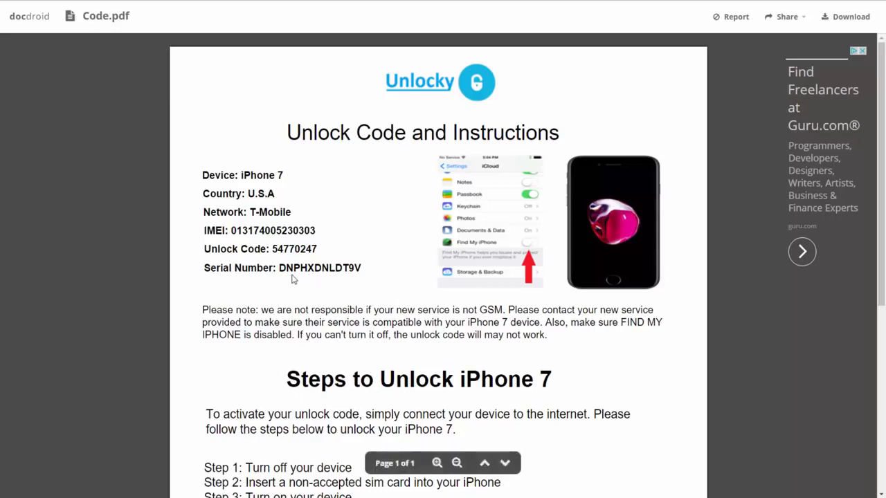
mouse_move(258, 271)
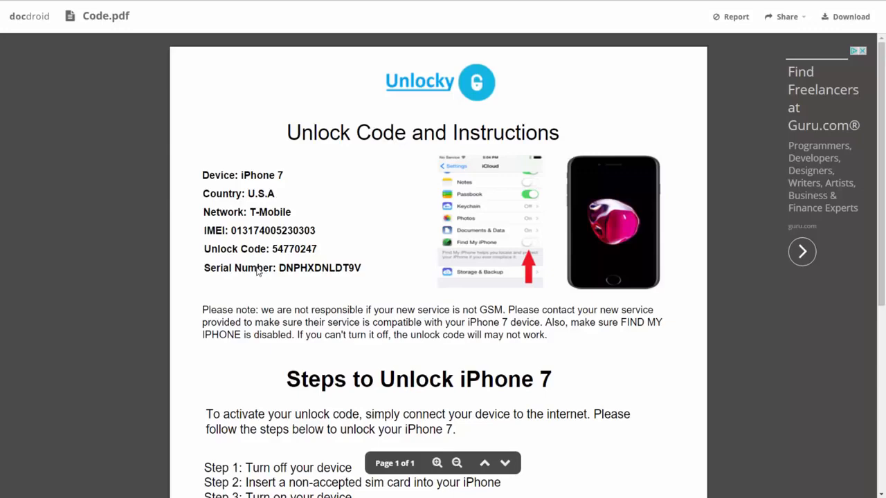
scroll("down", 3)
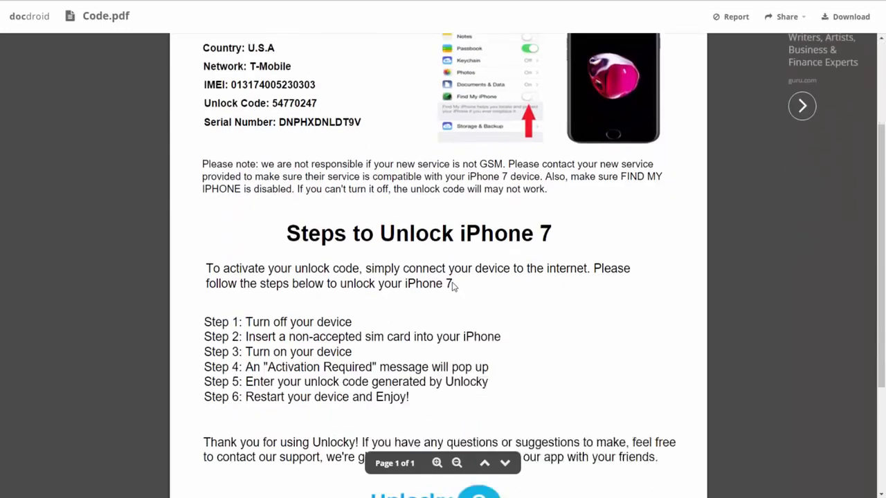
scroll("down", 3)
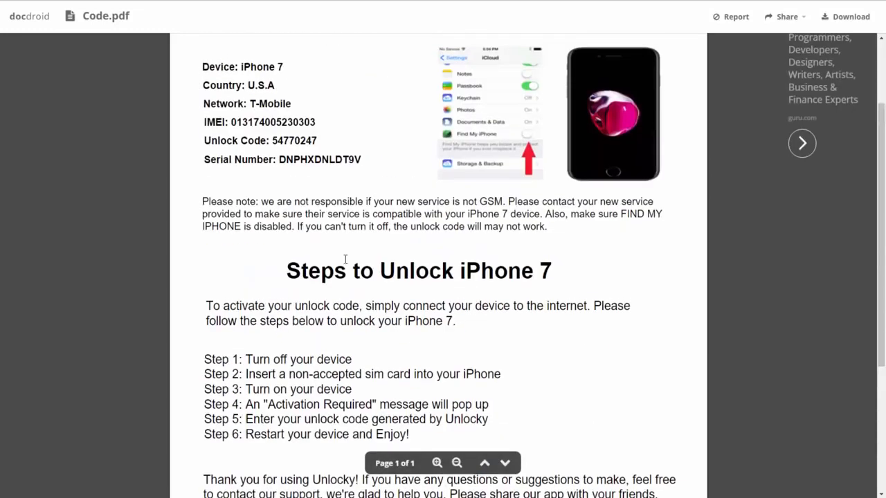
scroll("down", 3)
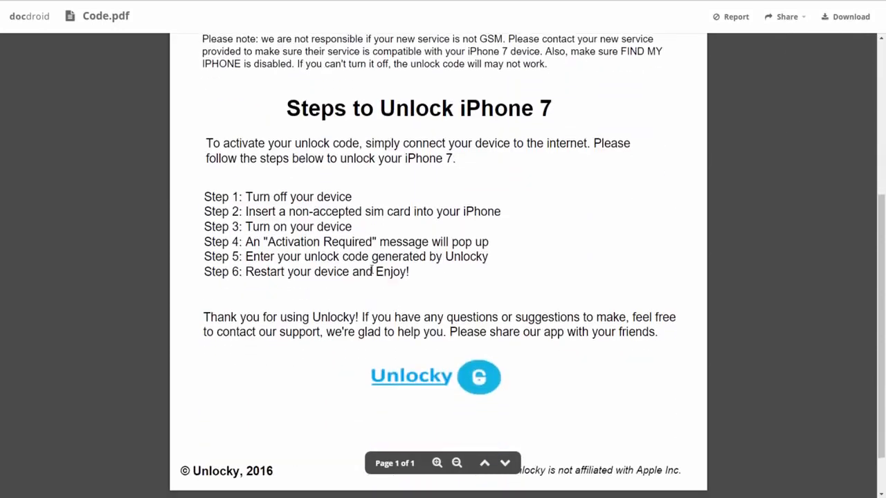